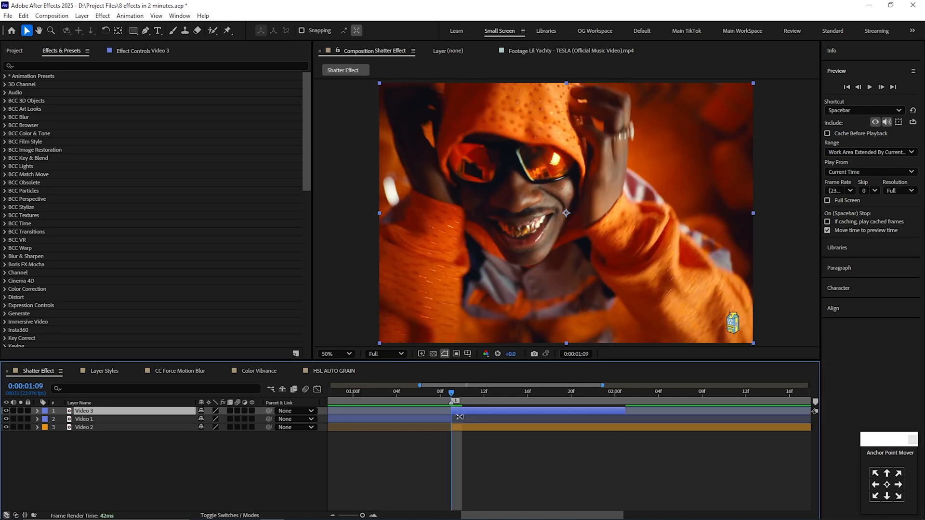
# Apply Shatter to Video 3 with View set to Rendered and the Glass piece pattern.
pyautogui.write('shatter')
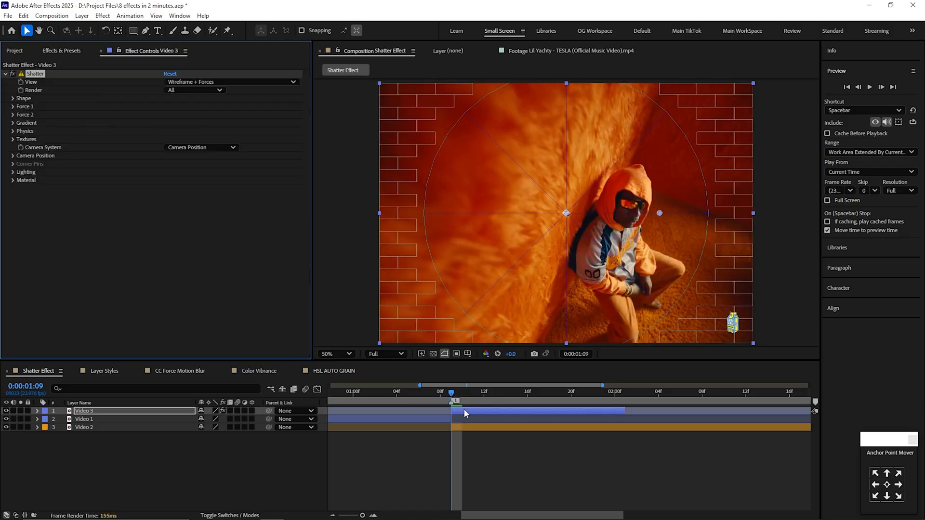
pyautogui.click(230, 81)
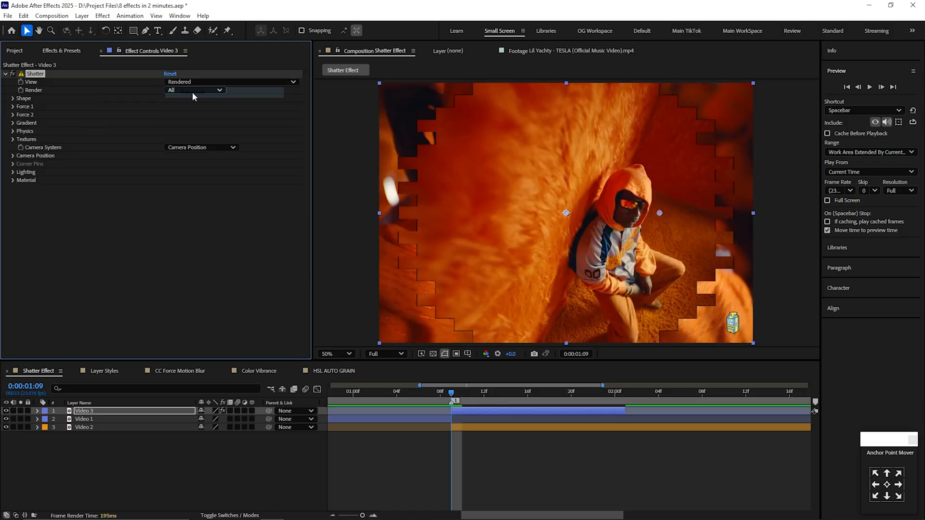
pyautogui.click(210, 106)
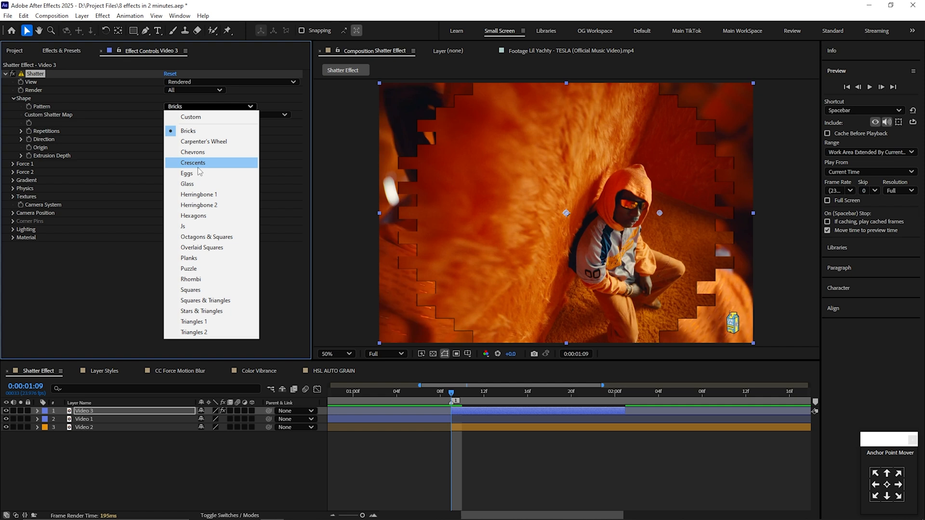
pyautogui.click(187, 184)
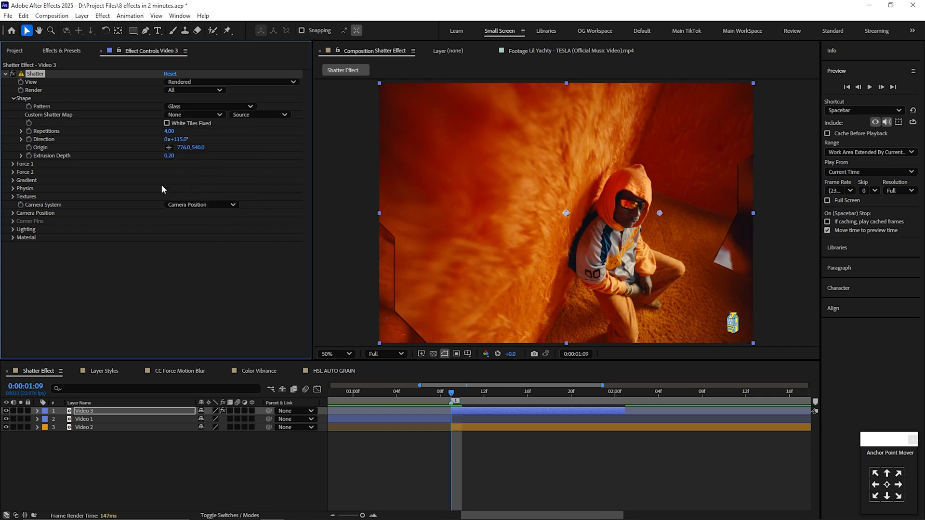
# Set Force 1 physics to gravity 20, direction 180° and inclination 40.
pyautogui.click(13, 164)
pyautogui.write('40')
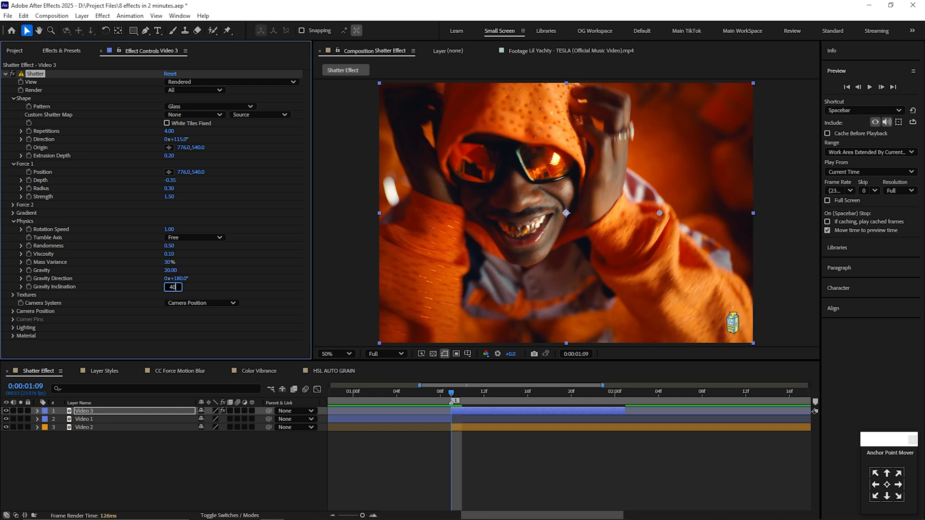
pyautogui.press('Enter')
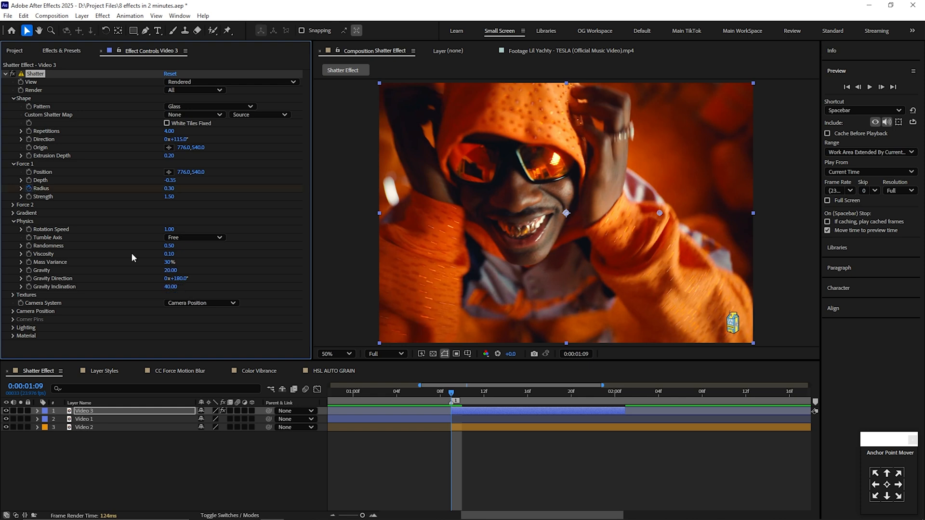
pyautogui.click(575, 391)
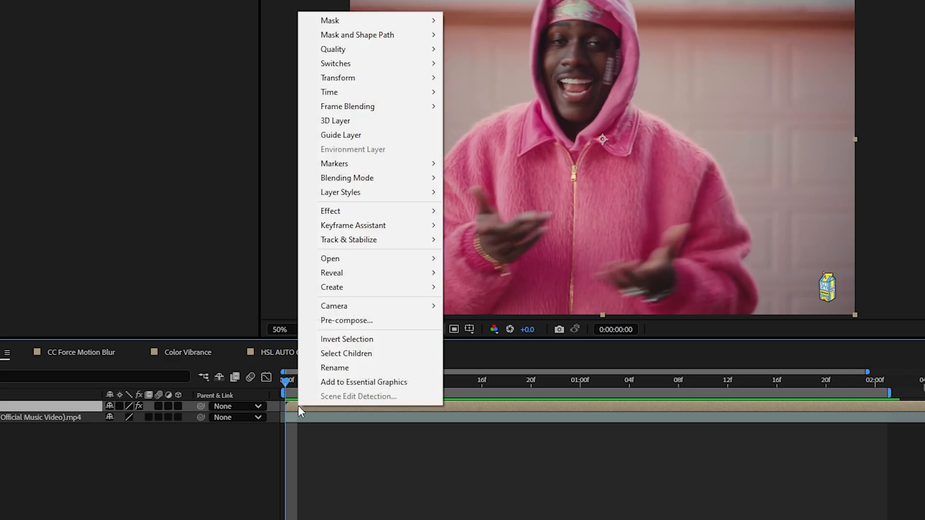
pyautogui.moveTo(353, 193)
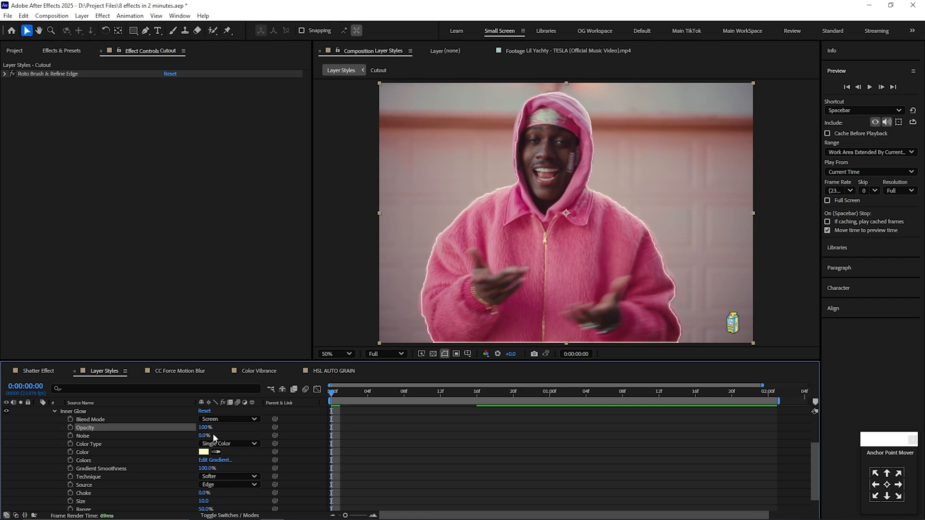
# Add a pale Inner Glow layer style with Screen blend and Edge source to the cut-out subject.
pyautogui.click(204, 452)
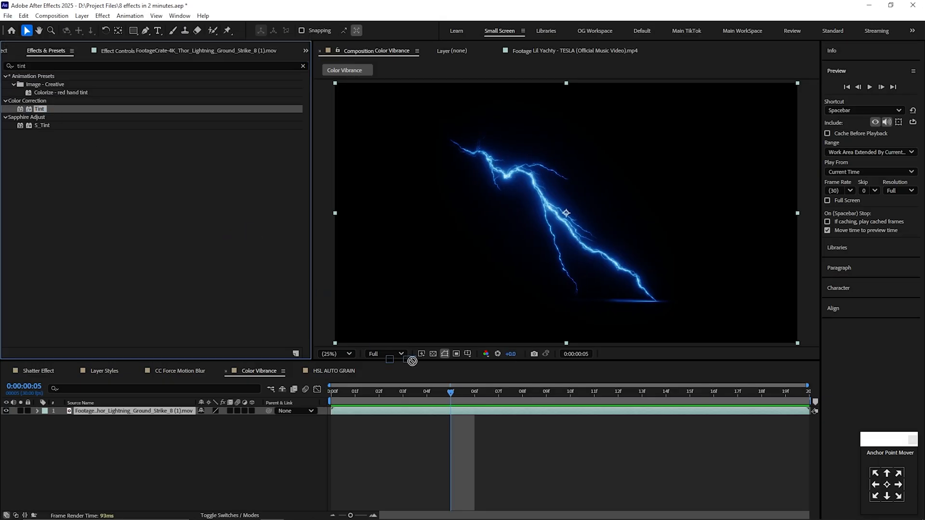
# Pre-compose the tinted lightning layer into its own nested composition.
pyautogui.rightClick(566, 212)
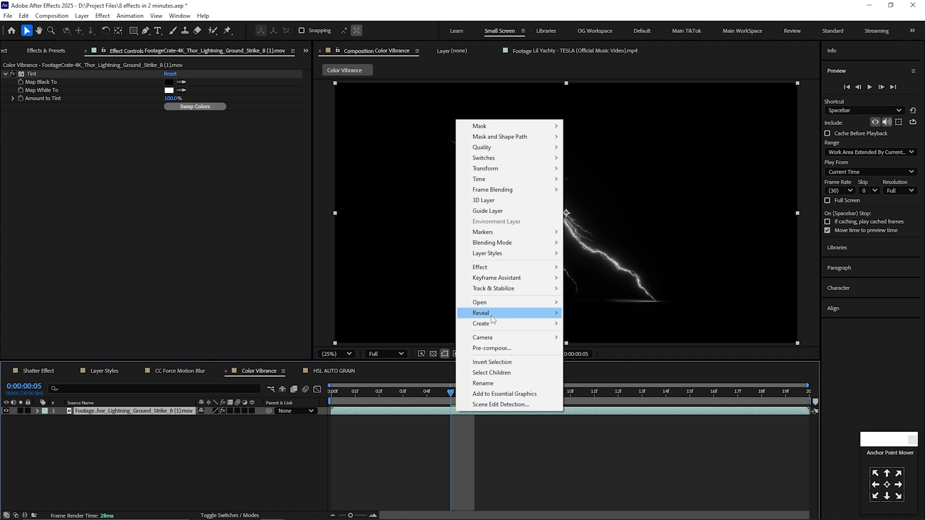
pyautogui.click(492, 348)
pyautogui.write('vc color')
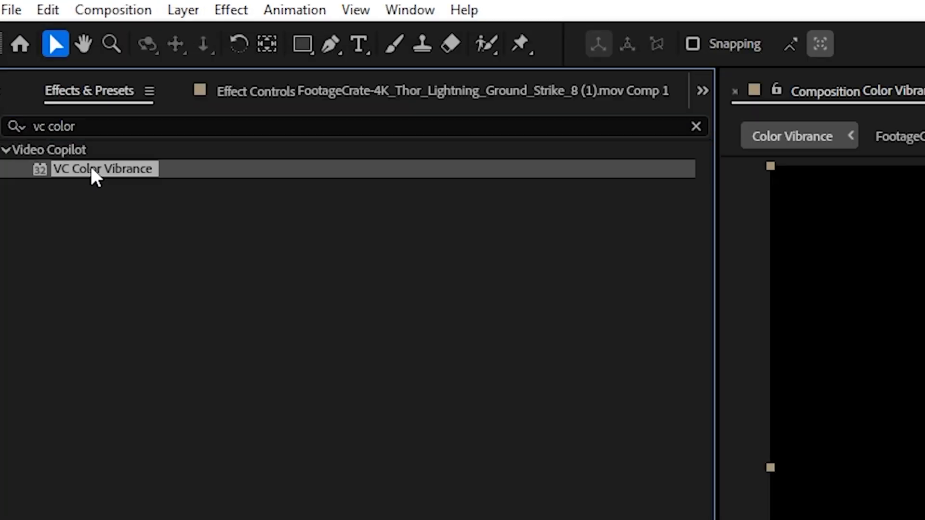
# Apply VC Color Vibrance and shift its colour hue to bright green.
pyautogui.doubleClick(103, 169)
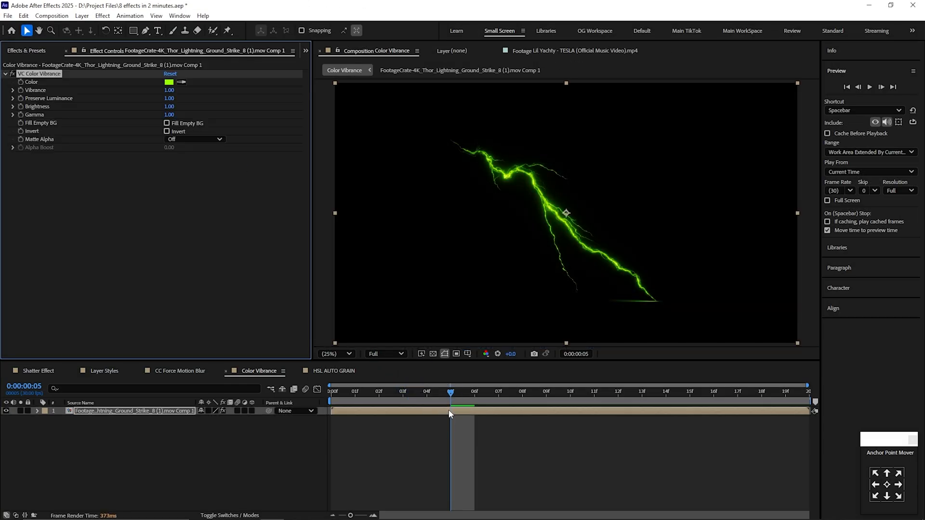
pyautogui.click(170, 81)
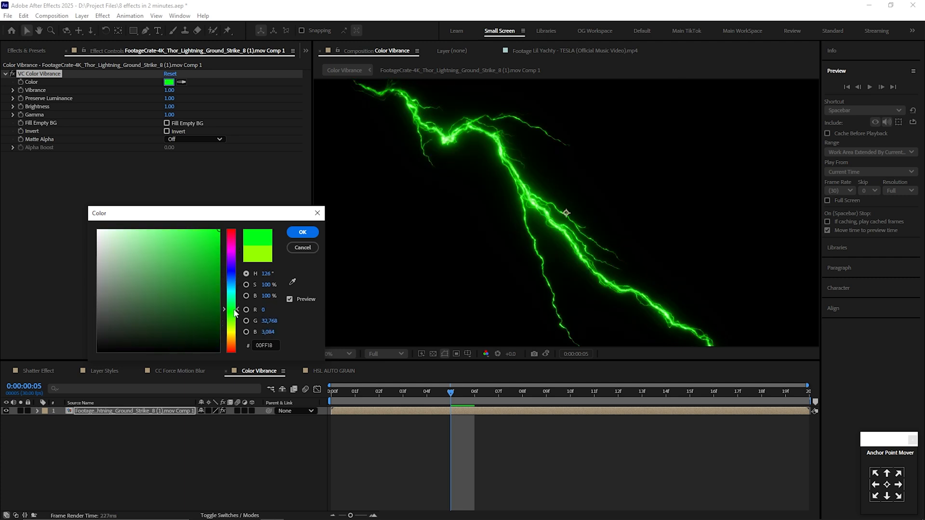
pyautogui.moveTo(231, 309); pyautogui.dragTo(231, 330)
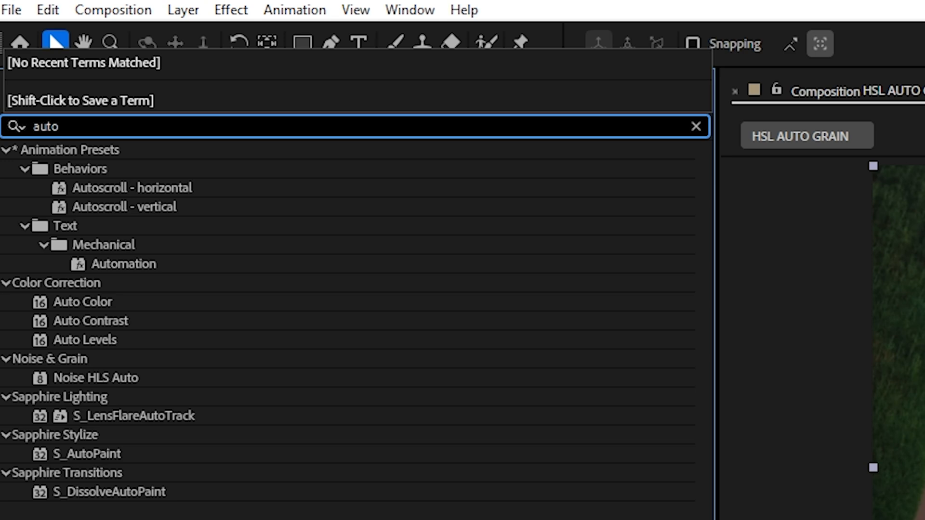
pyautogui.moveTo(54, 369)
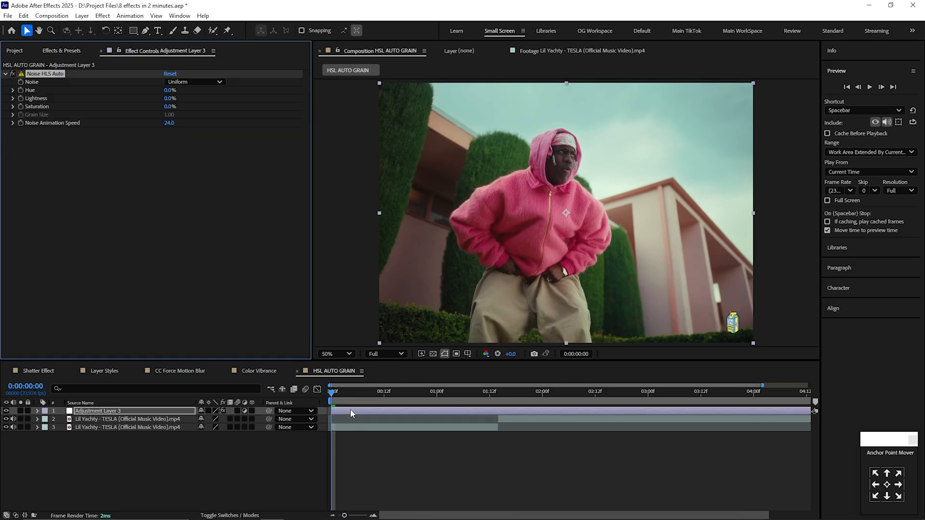
# Set the Noise HLS Auto noise type to Grain on Adjustment Layer 3.
pyautogui.click(194, 81)
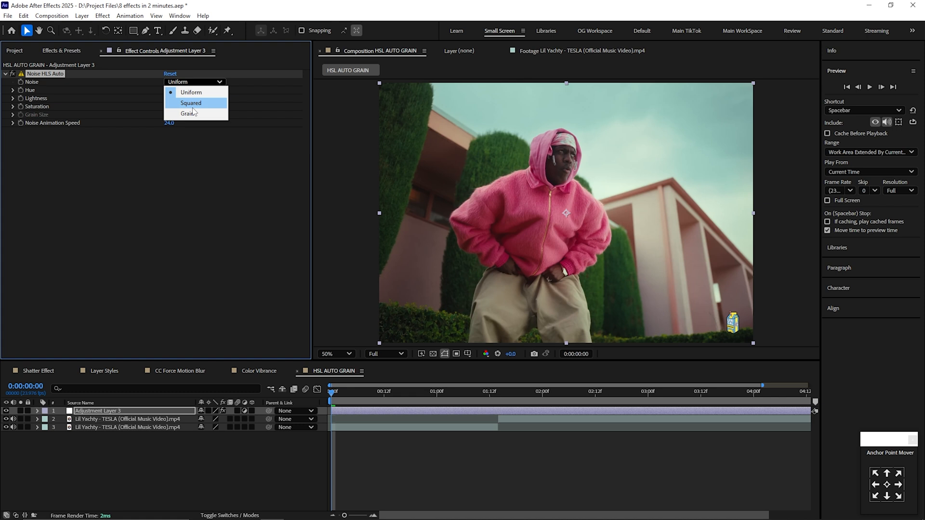
pyautogui.click(186, 113)
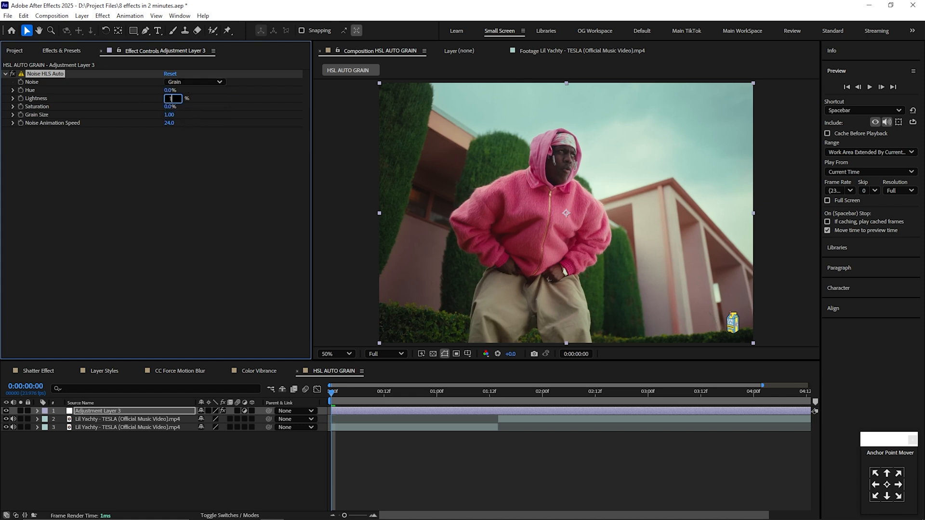
pyautogui.write('pixel')
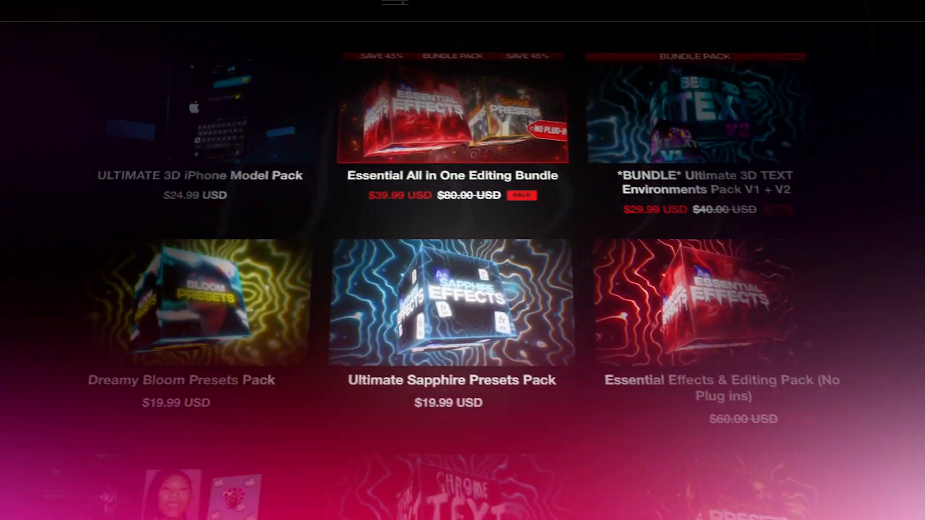
# Show the Essential All in One Editing Bundle product page in the store.
pyautogui.click(451, 112)
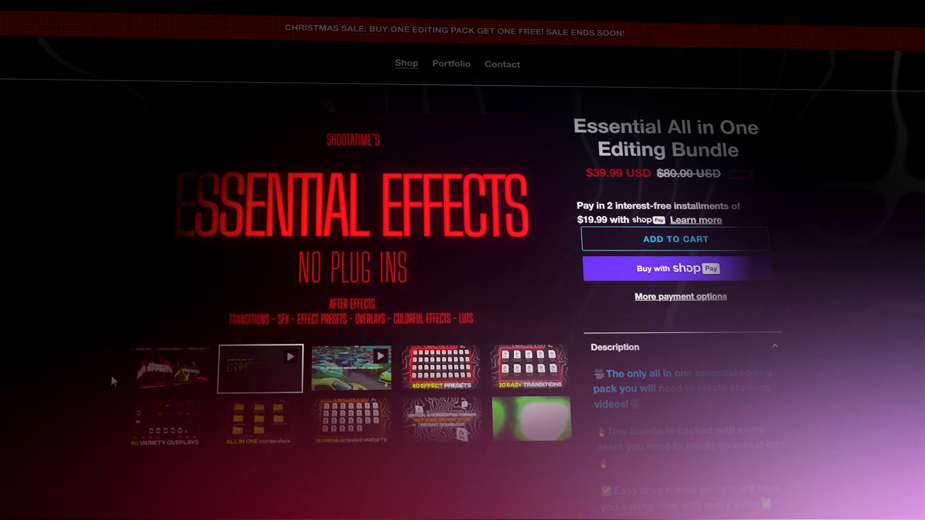